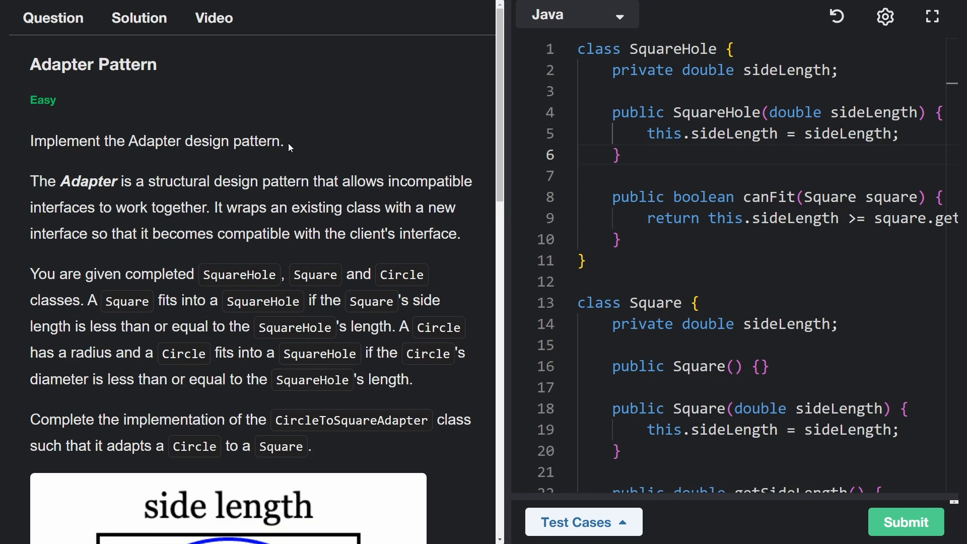
mouse_move(354, 131)
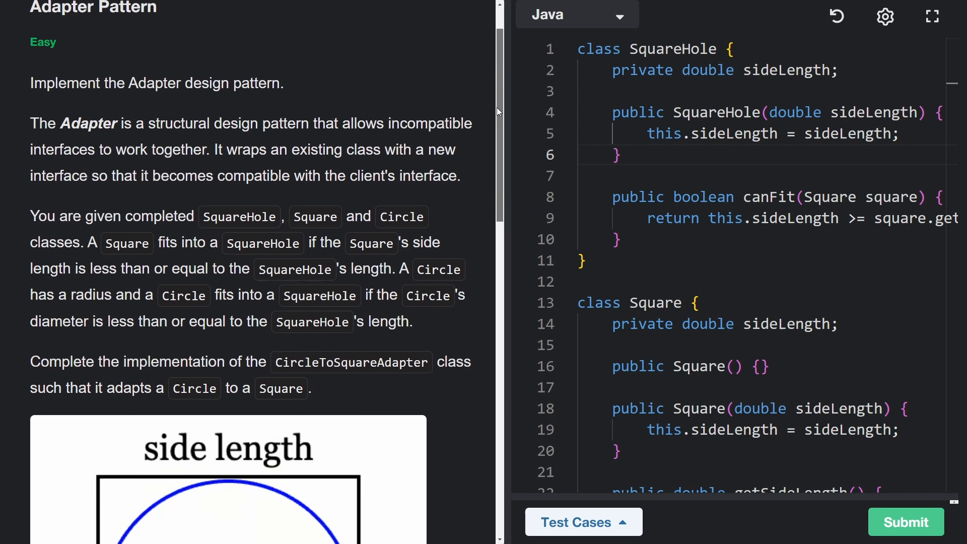
Step: Read the problem's fit rules, highlighting Circle and the SquareHole diameter rule
scroll("down", 3)
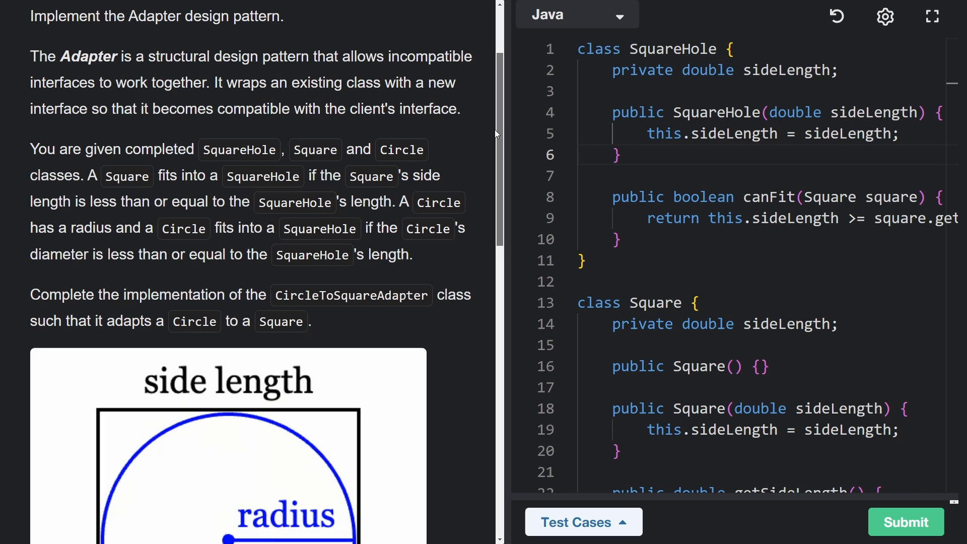
scroll("down", 3)
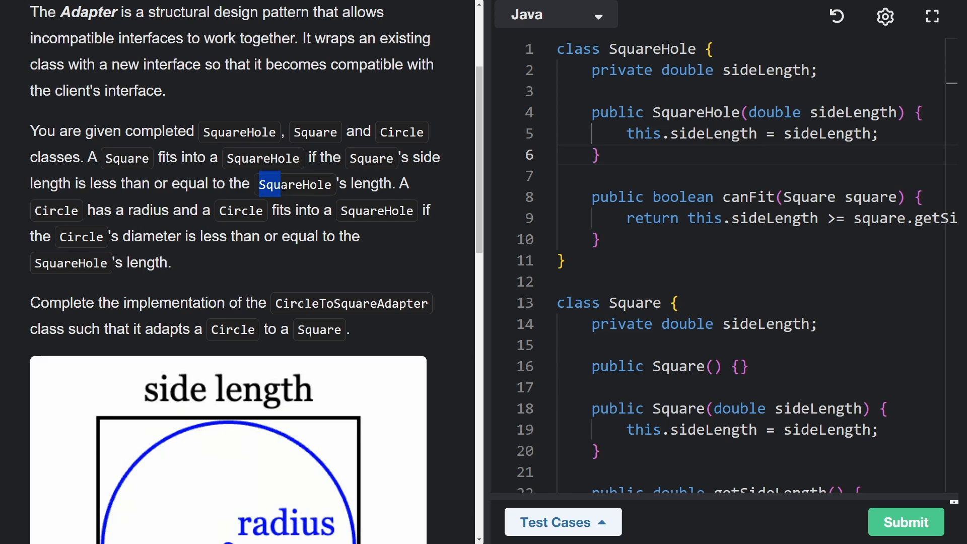
scroll("down", 3)
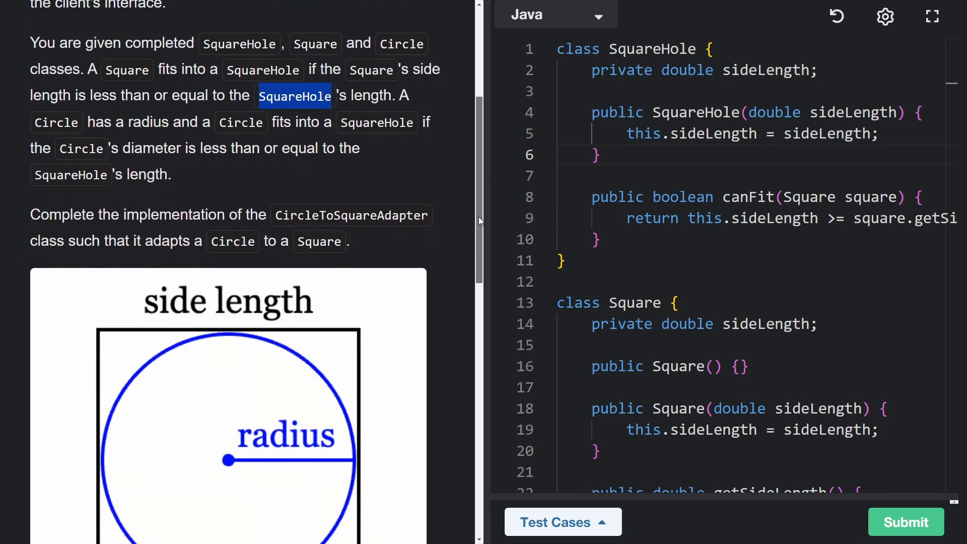
scroll("down", 3)
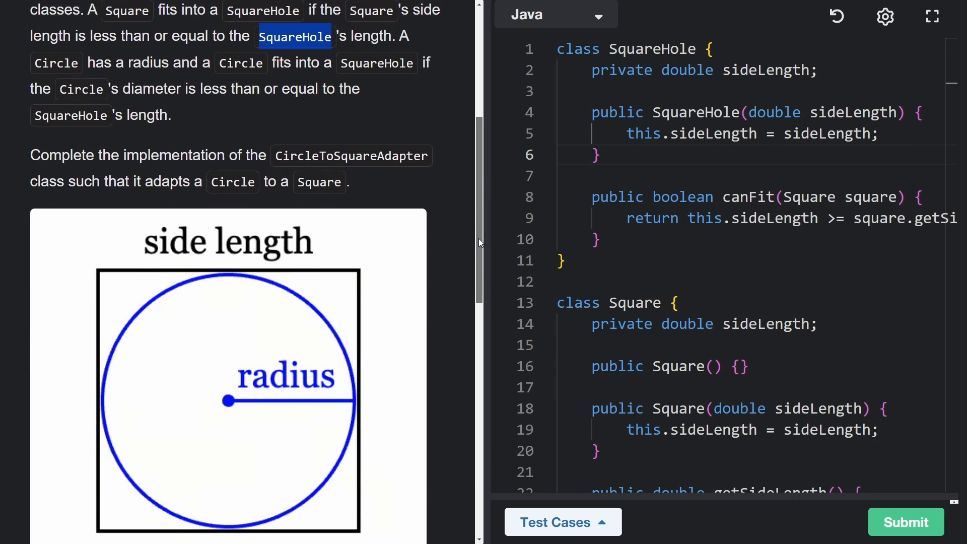
scroll("down", 3)
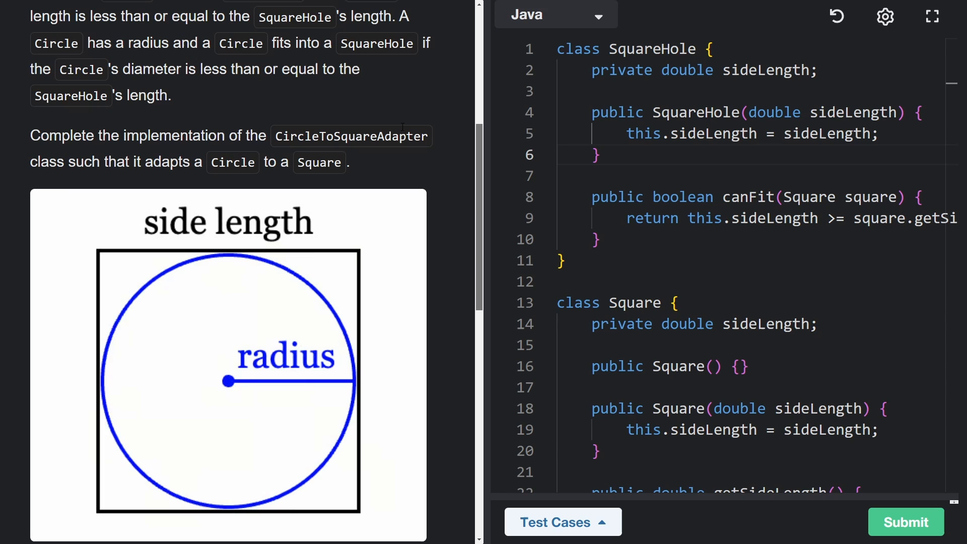
double_click(55, 43)
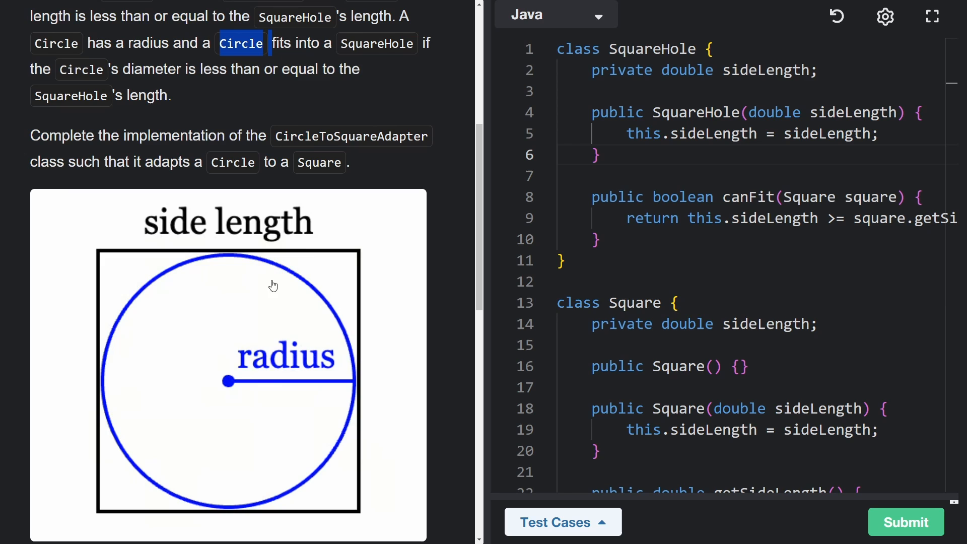
mouse_move(210, 300)
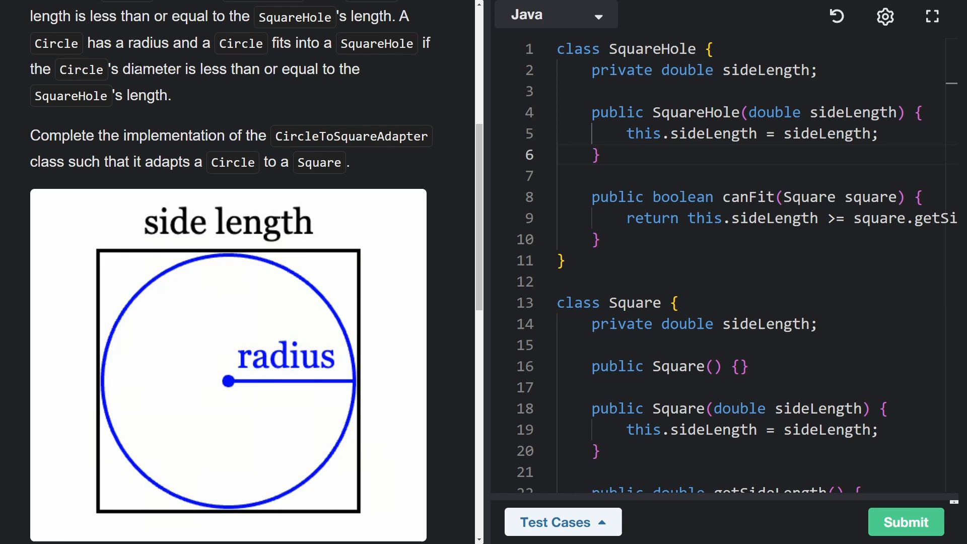
double_click(152, 69)
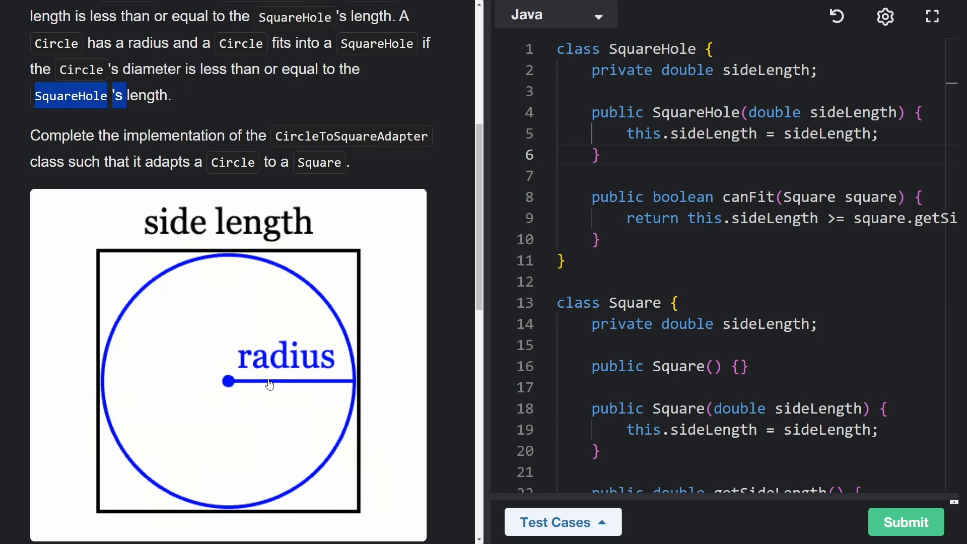
mouse_move(274, 381)
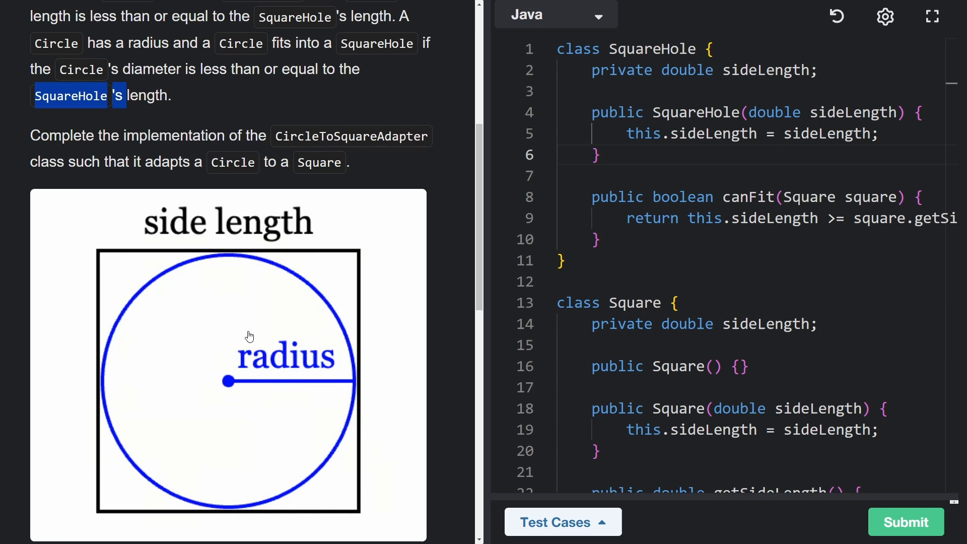
mouse_move(217, 343)
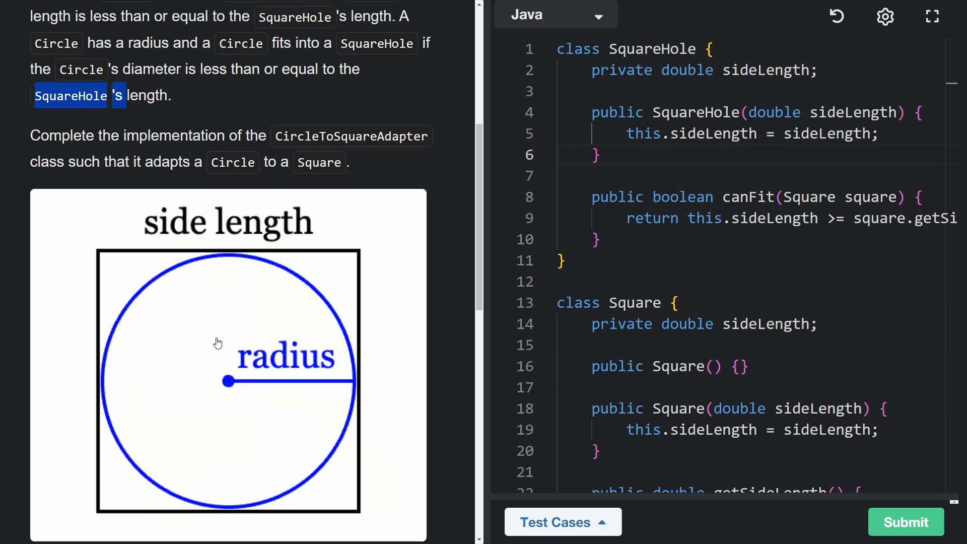
mouse_move(283, 340)
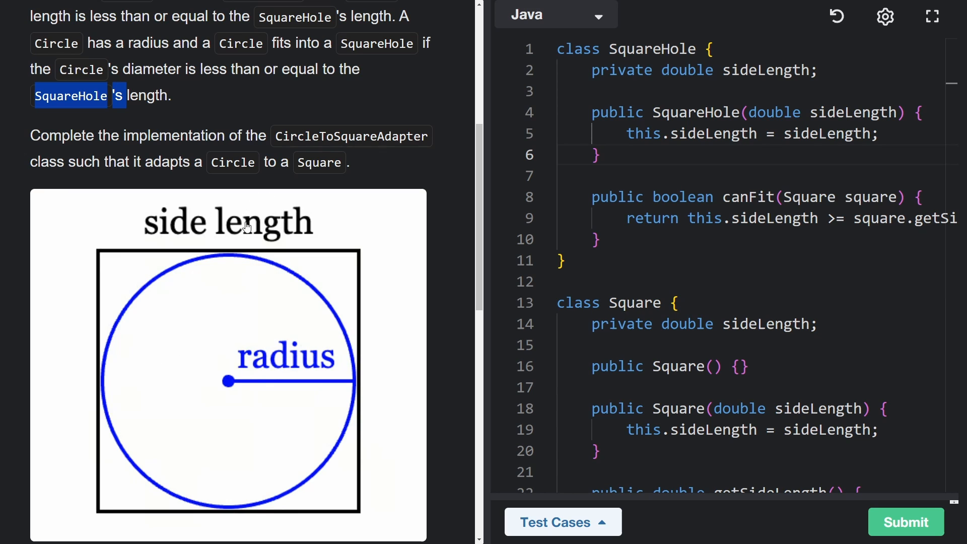
mouse_move(223, 363)
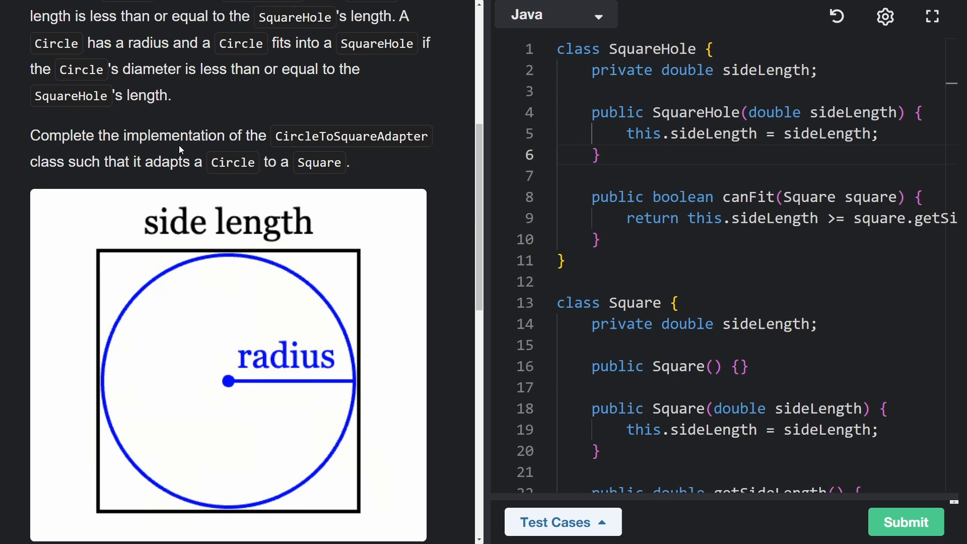
mouse_move(384, 173)
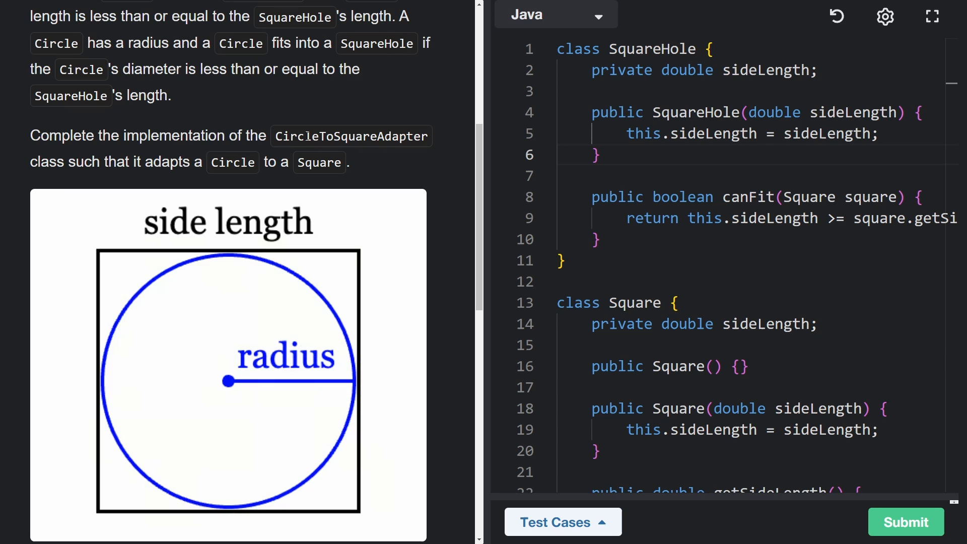
mouse_move(227, 178)
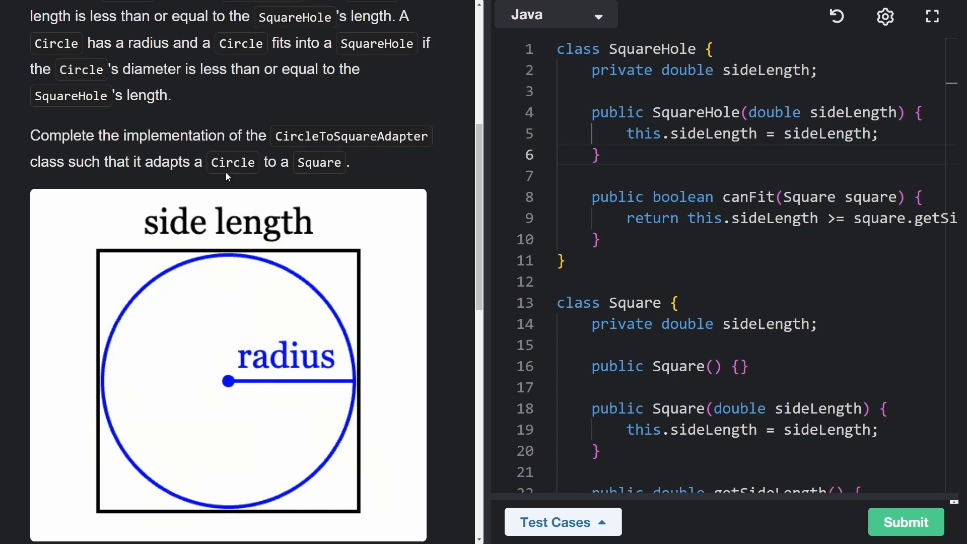
Step: Study Example 1: hole size 5, the side-5 square, and the fits call
double_click(232, 162)
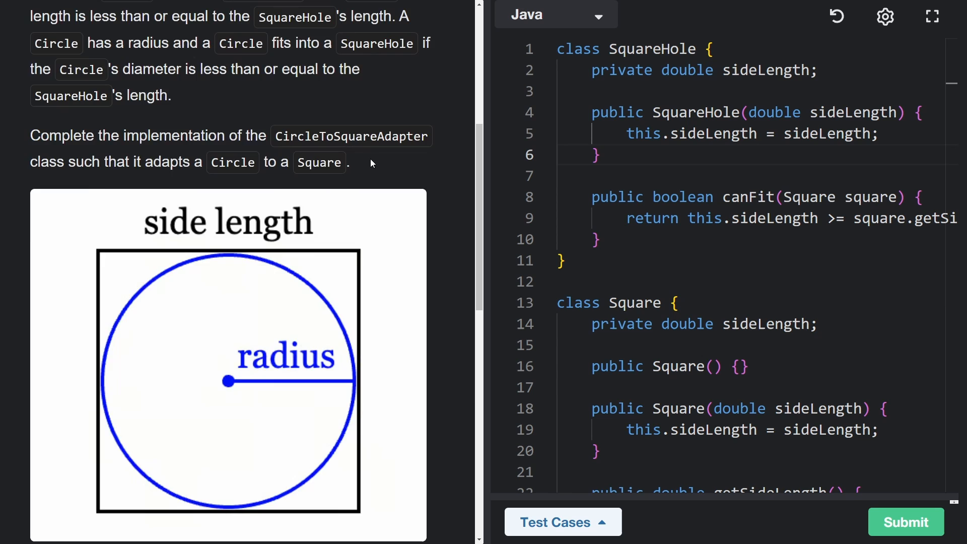
scroll("down", 3)
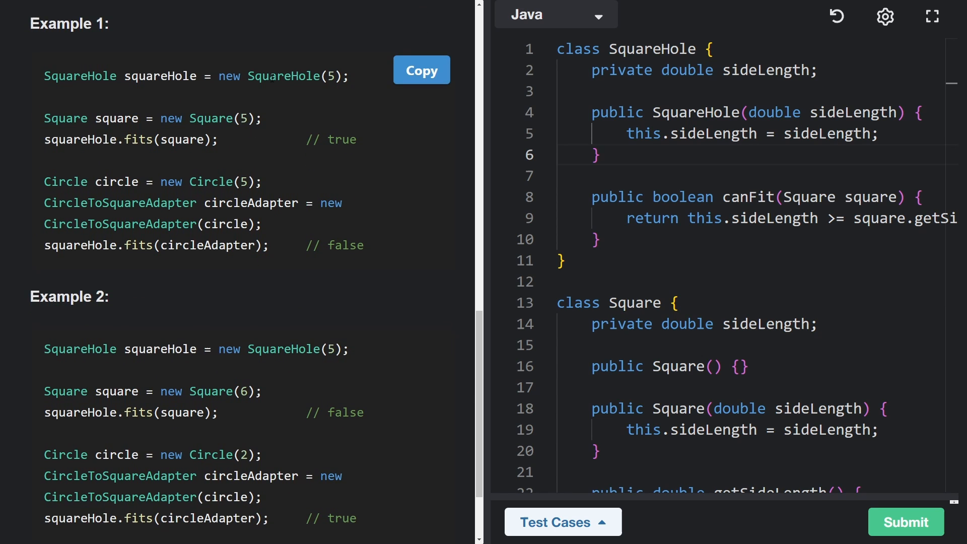
double_click(332, 76)
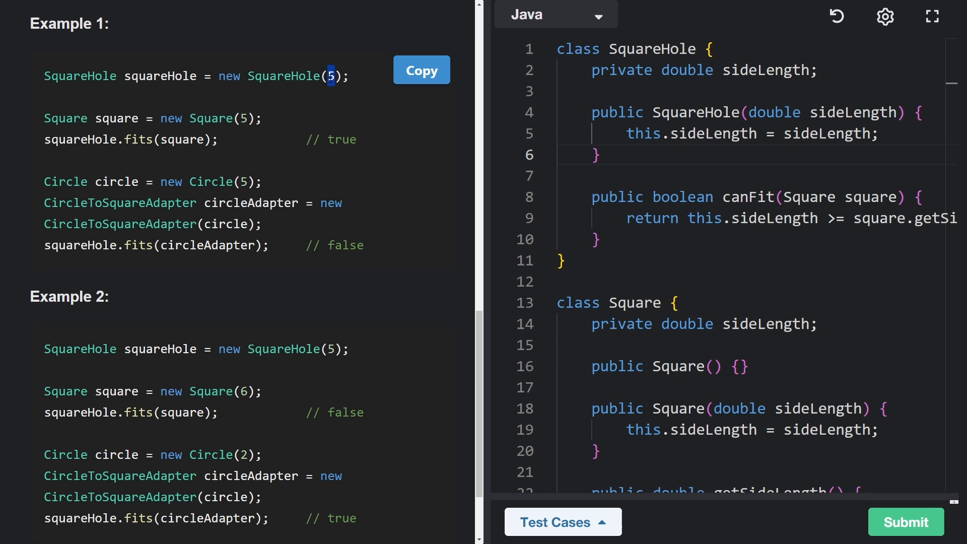
double_click(854, 113)
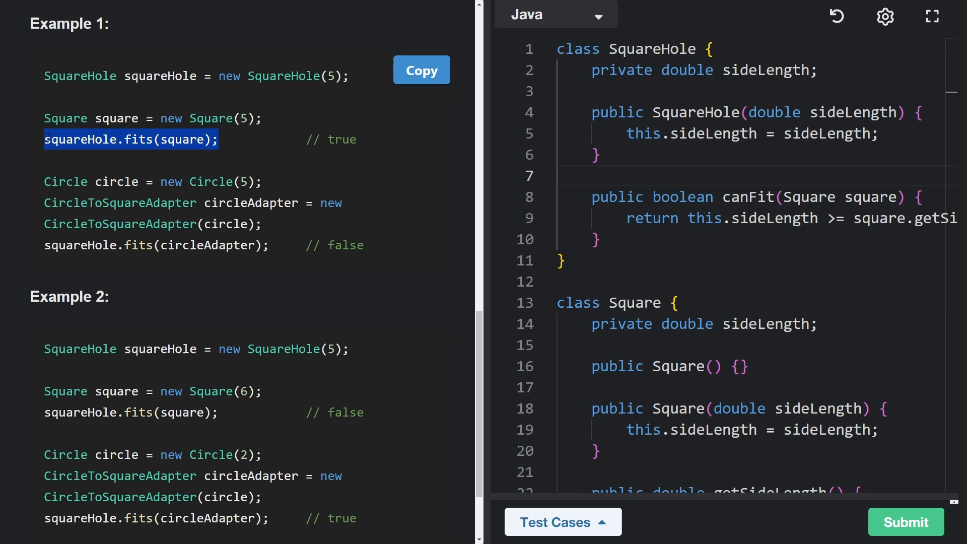
double_click(181, 140)
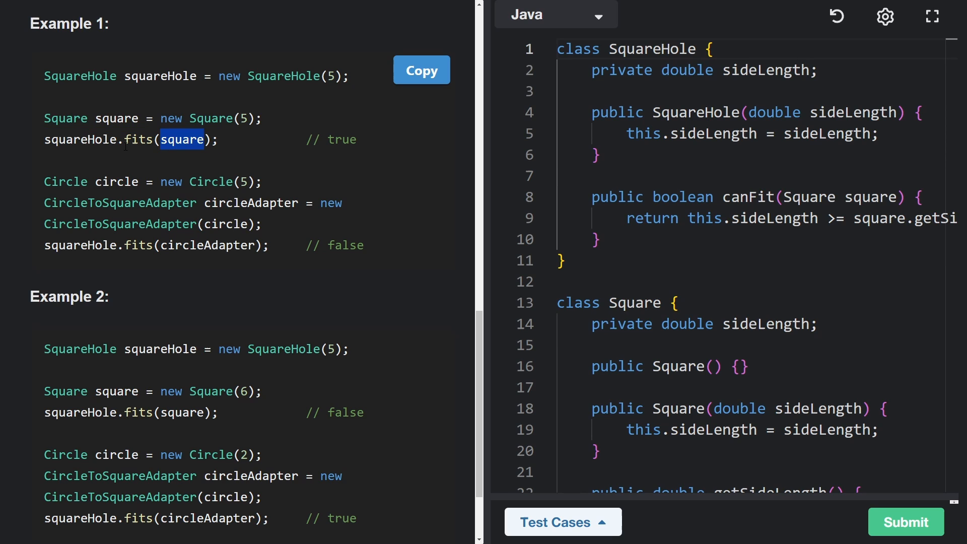
double_click(80, 140)
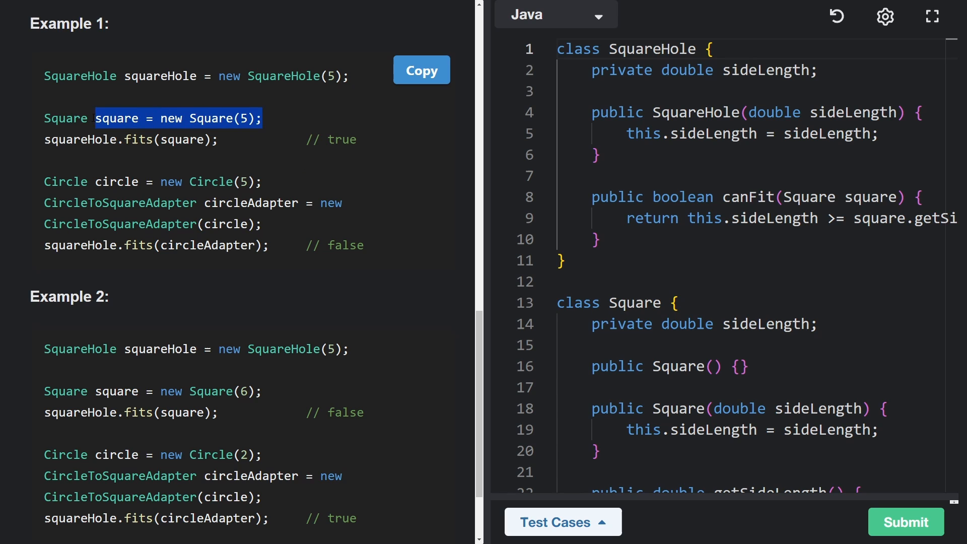
double_click(180, 139)
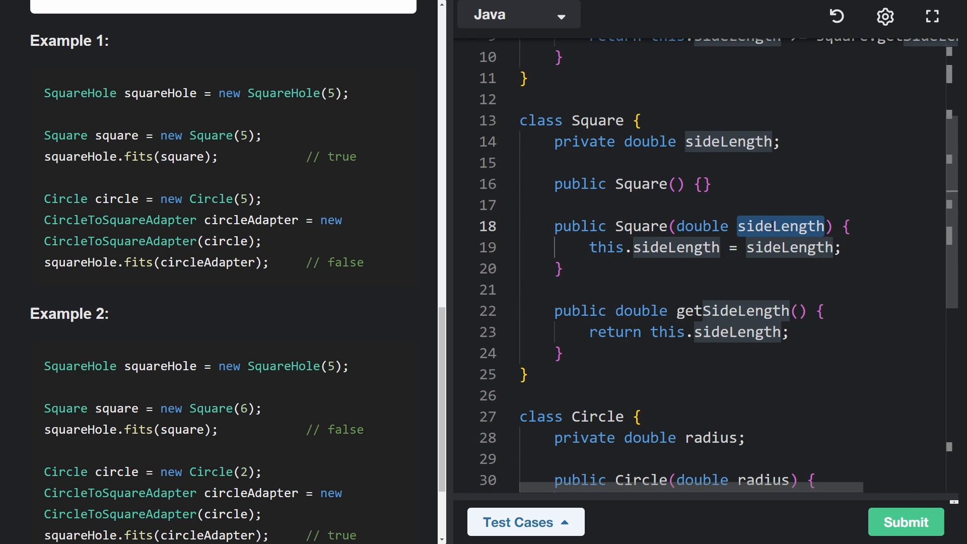
Step: Inspect the canFit method and its Square parameter type
left_click_drag(550, 310, 559, 353)
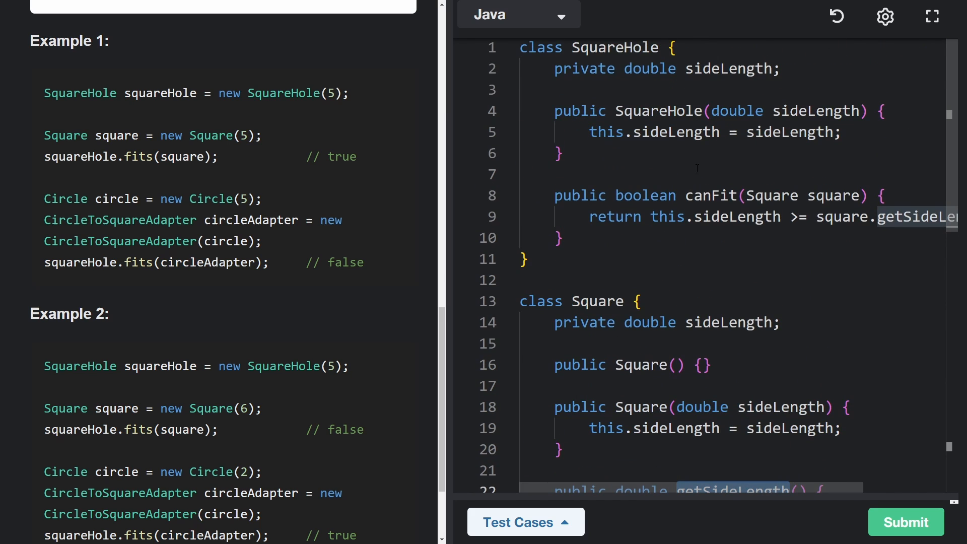
scroll("down", 3)
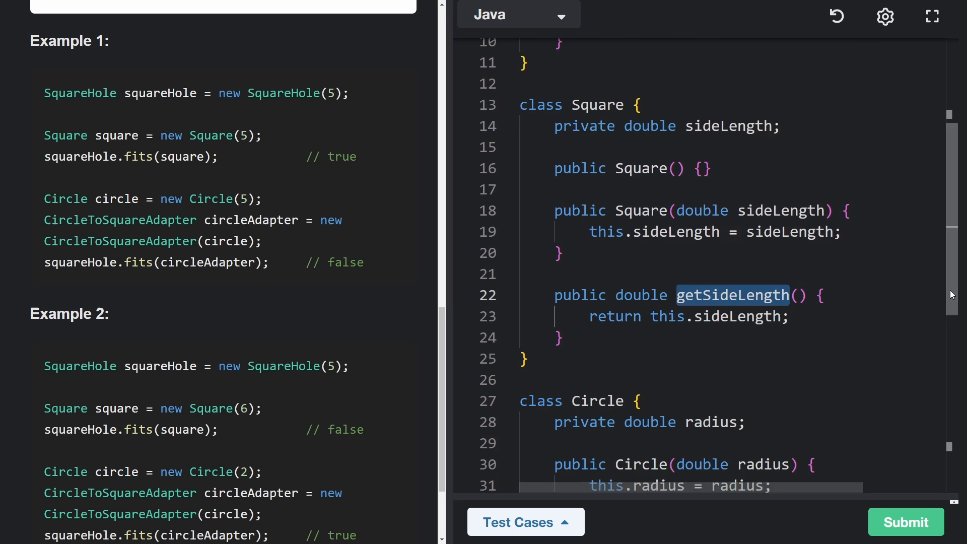
scroll("down", 3)
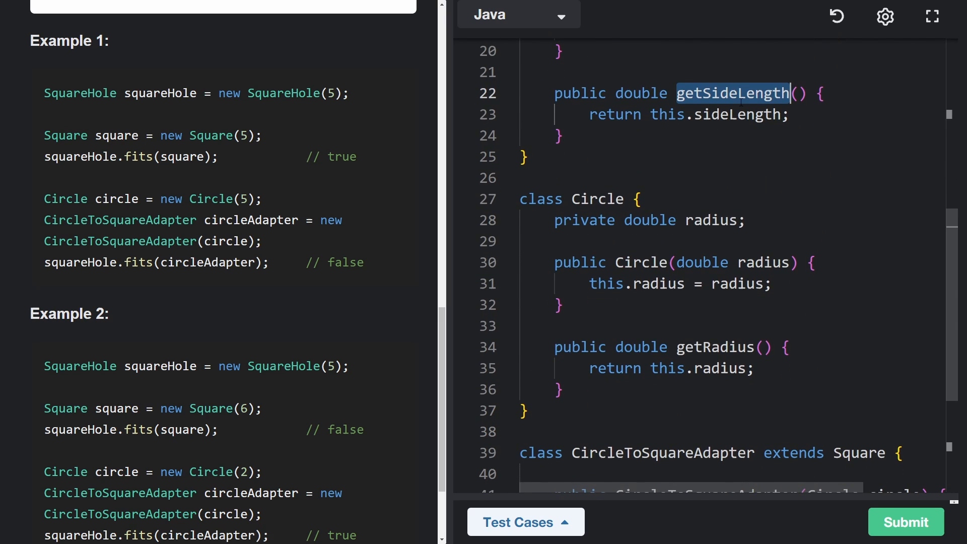
double_click(763, 262)
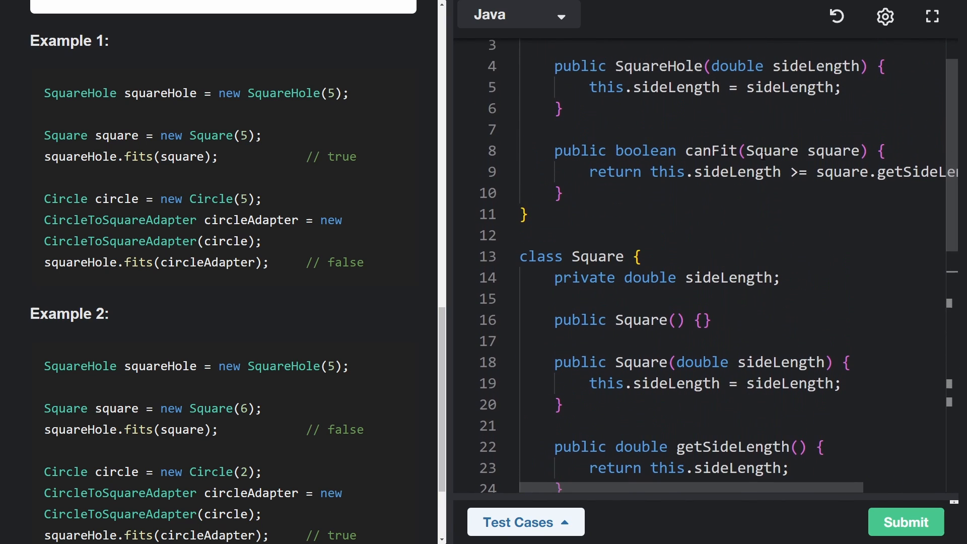
double_click(769, 151)
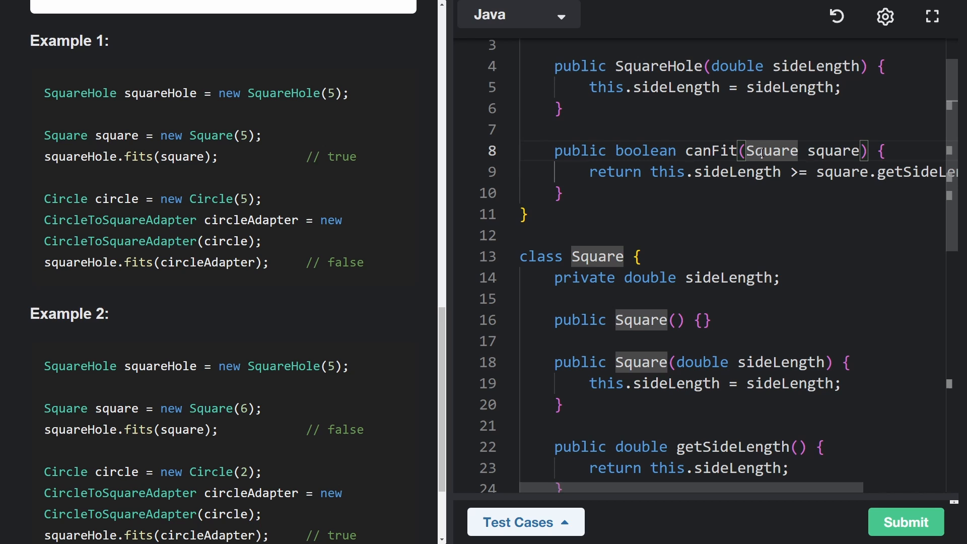
double_click(767, 150)
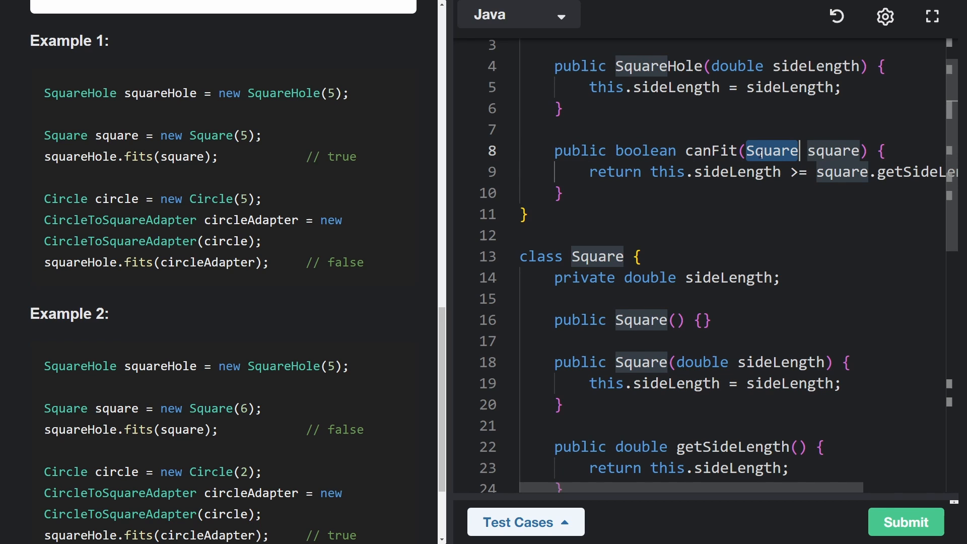
scroll("right", 3)
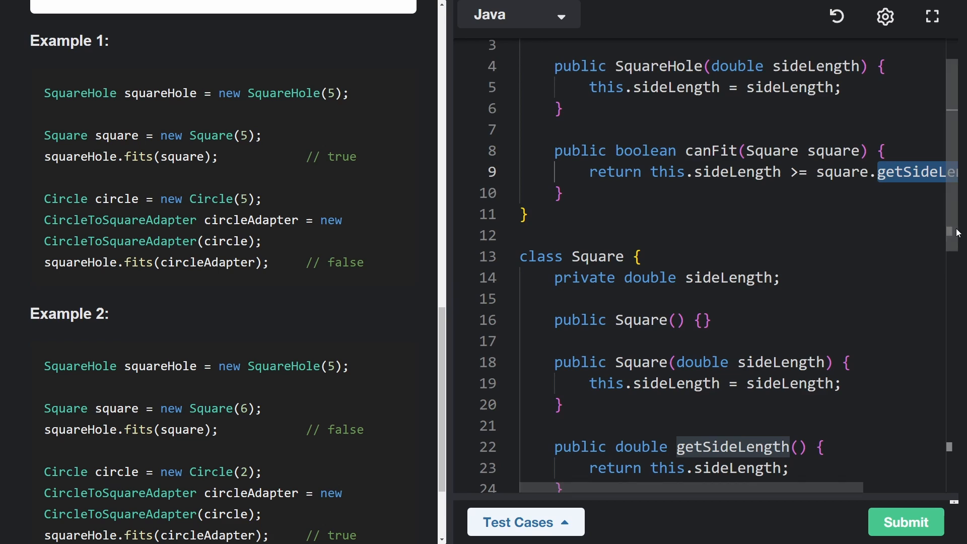
scroll("down", 3)
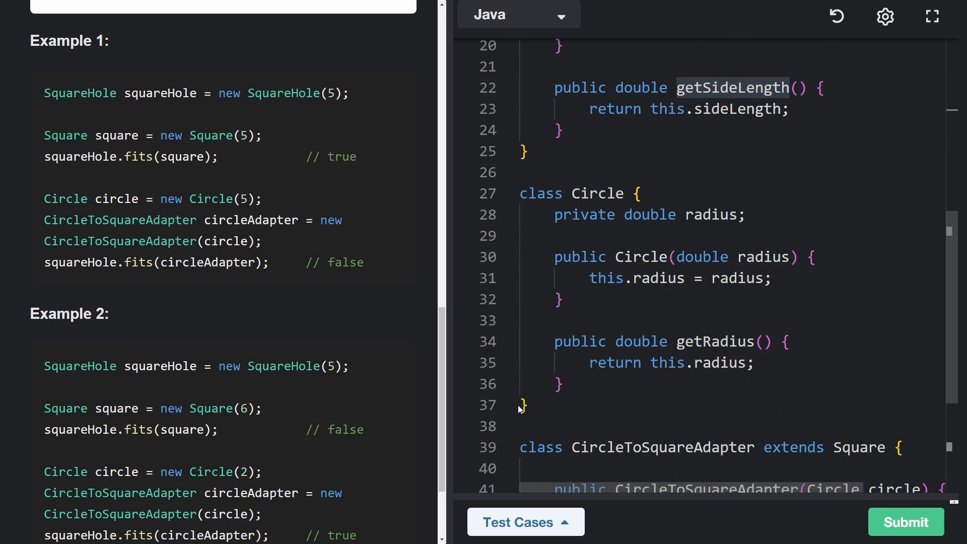
left_click_drag(519, 193, 525, 406)
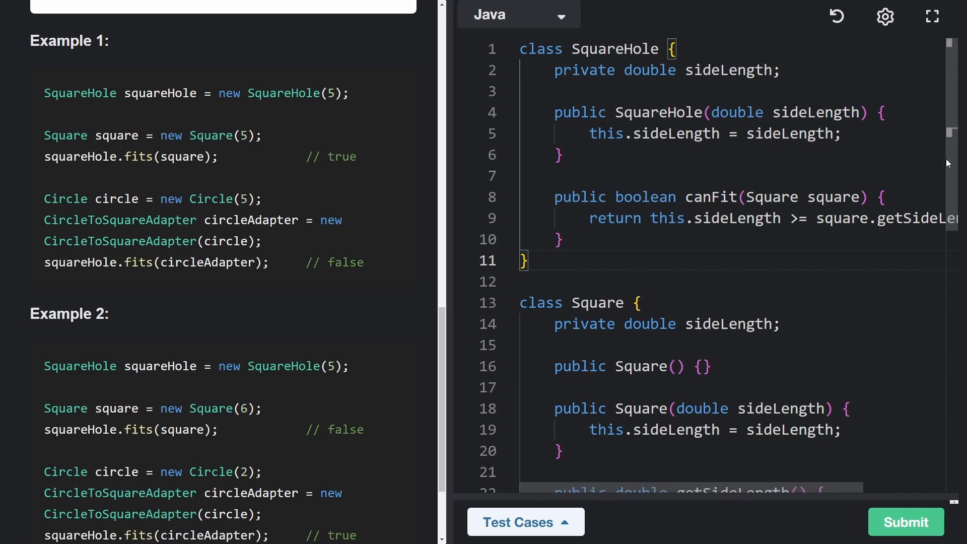
Step: Review Example 2, where a circle goes into the adapter and the adapter into fits
scroll("down", 3)
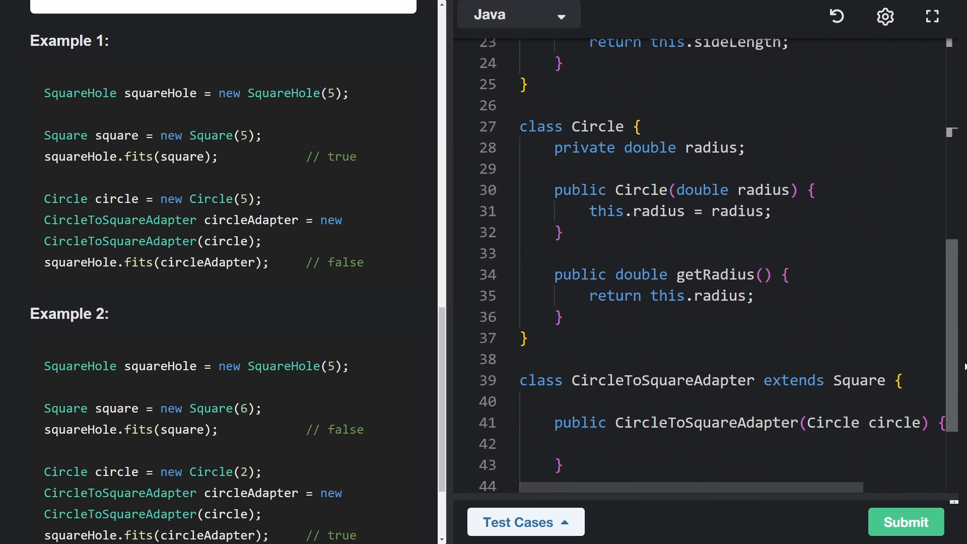
scroll("down", 3)
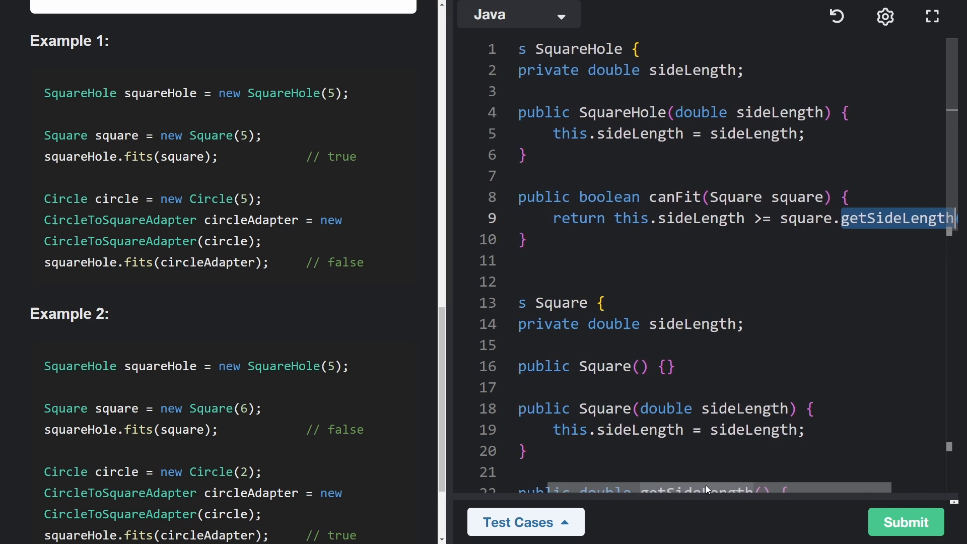
scroll("down", 3)
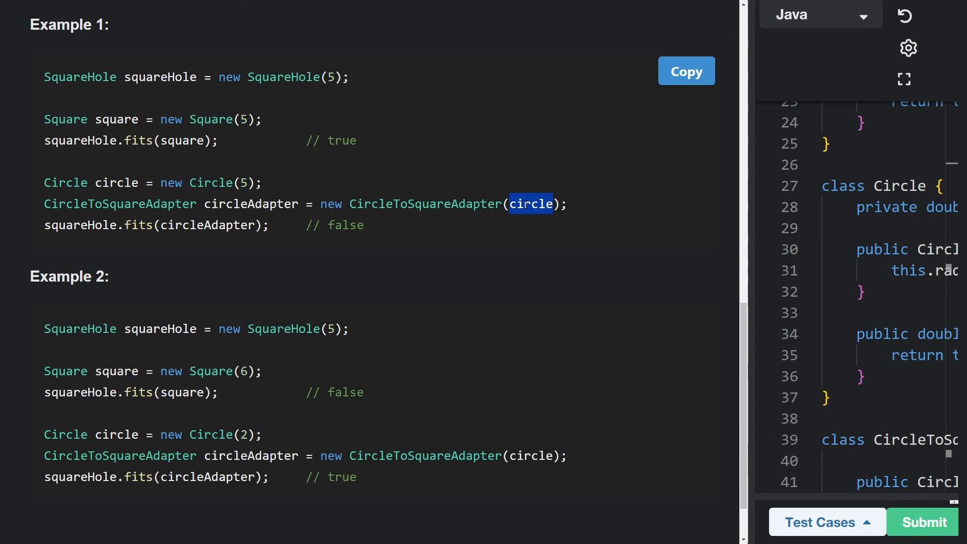
double_click(121, 204)
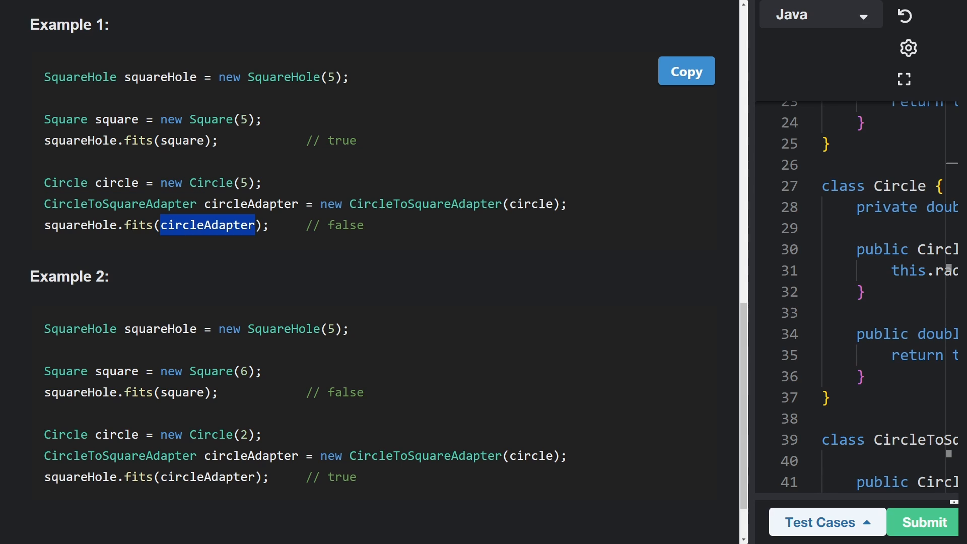
double_click(80, 225)
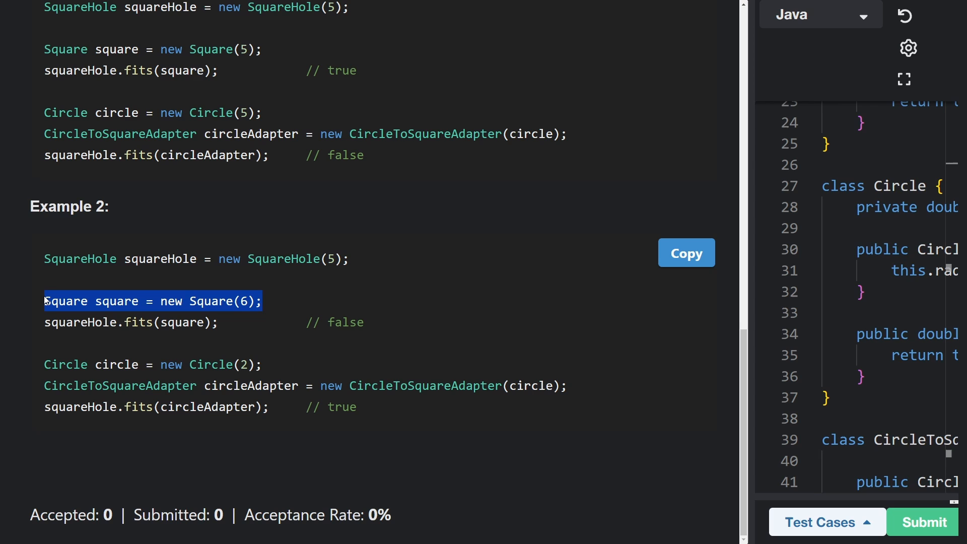
left_click(269, 365)
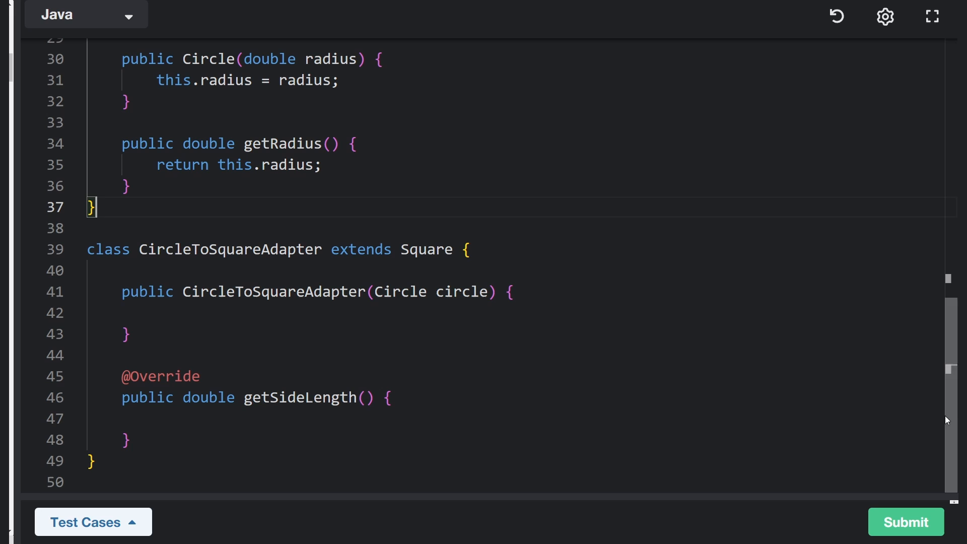
Step: Add 'private Circle circle;' and store 'this.circle = circle;' in the constructor
double_click(230, 249)
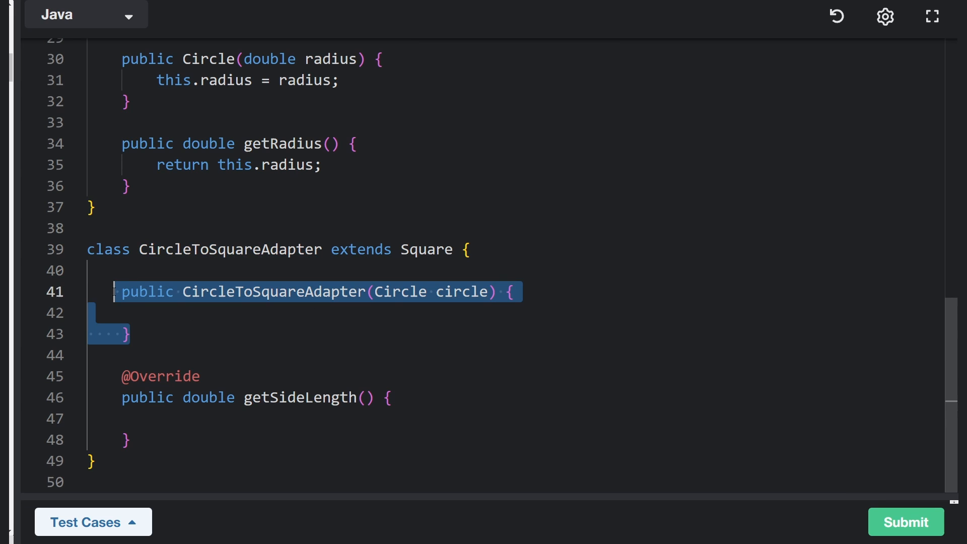
left_click(231, 313)
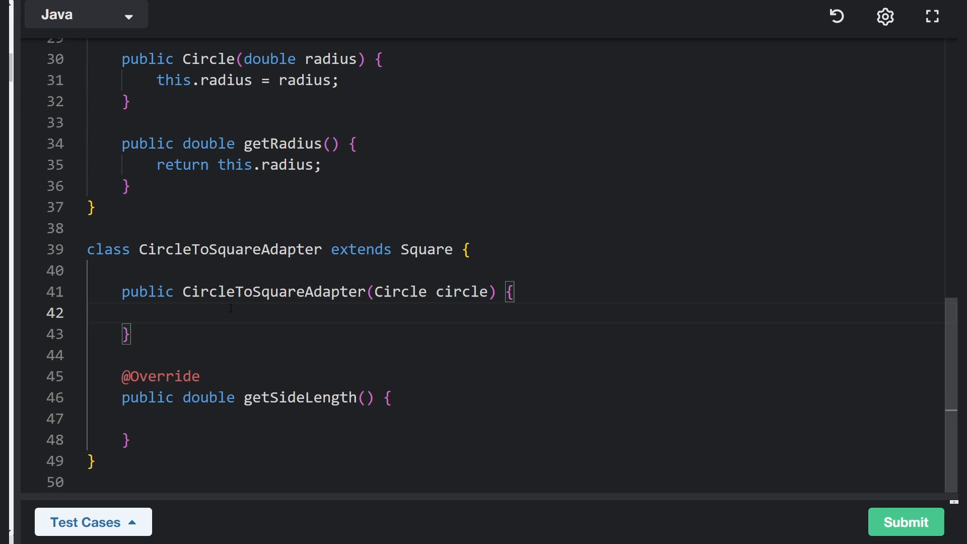
type("privat")
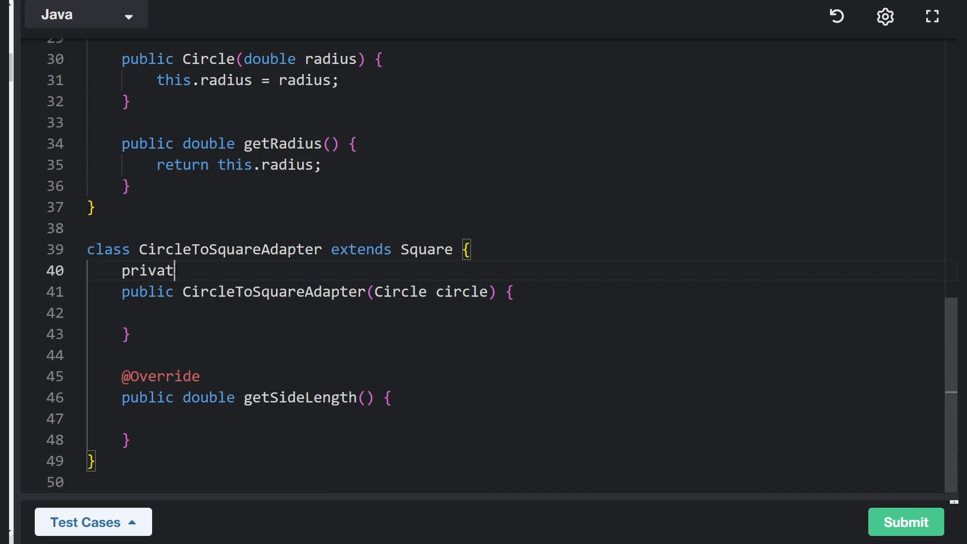
type("e Circle cirl")
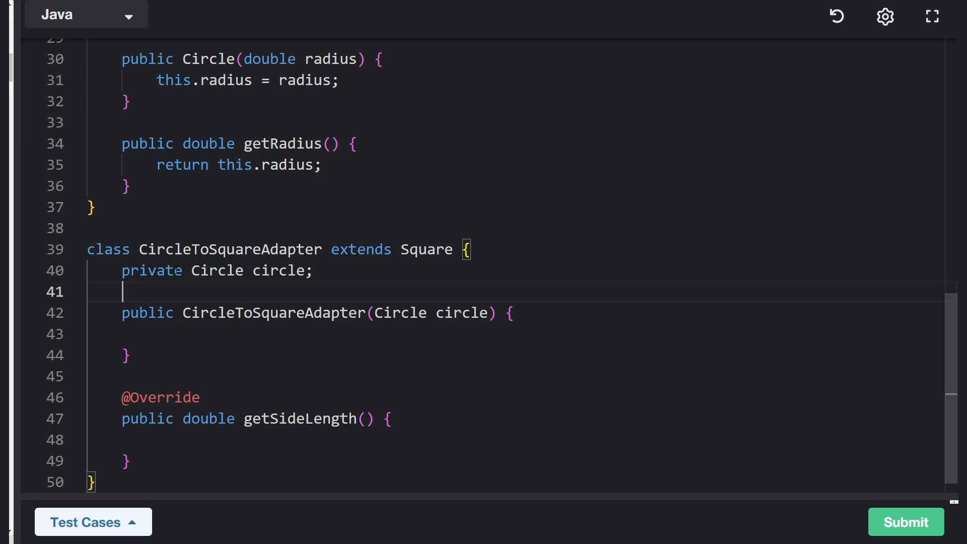
type("this")
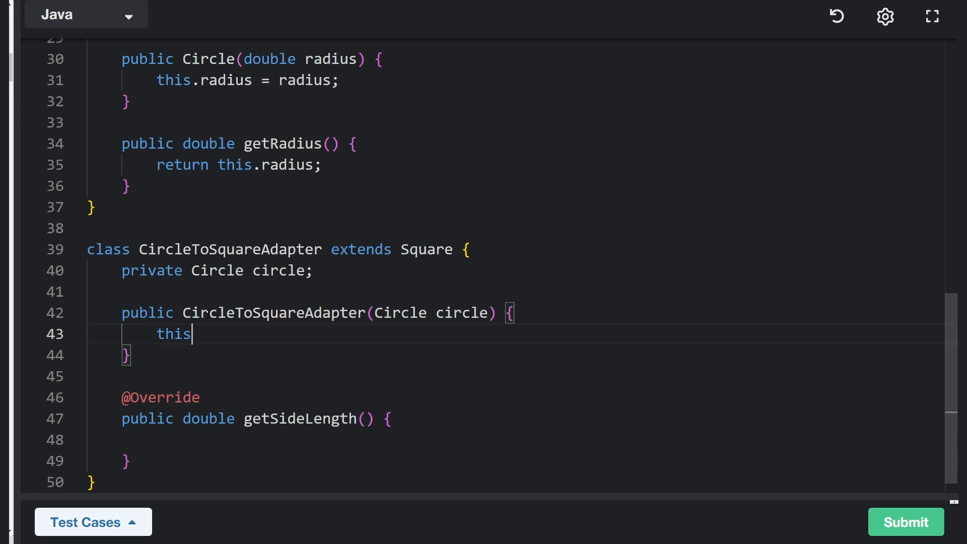
type(".circle = cir")
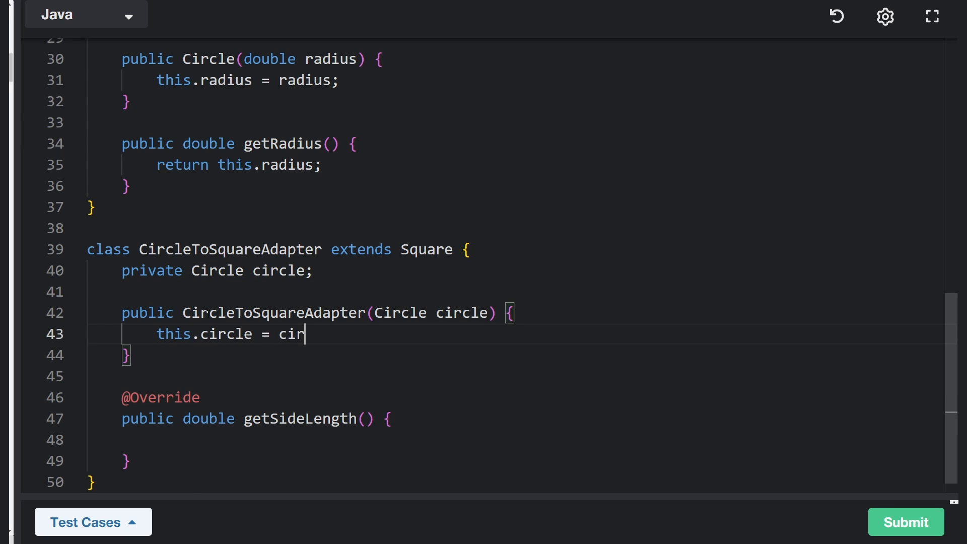
type("cle;")
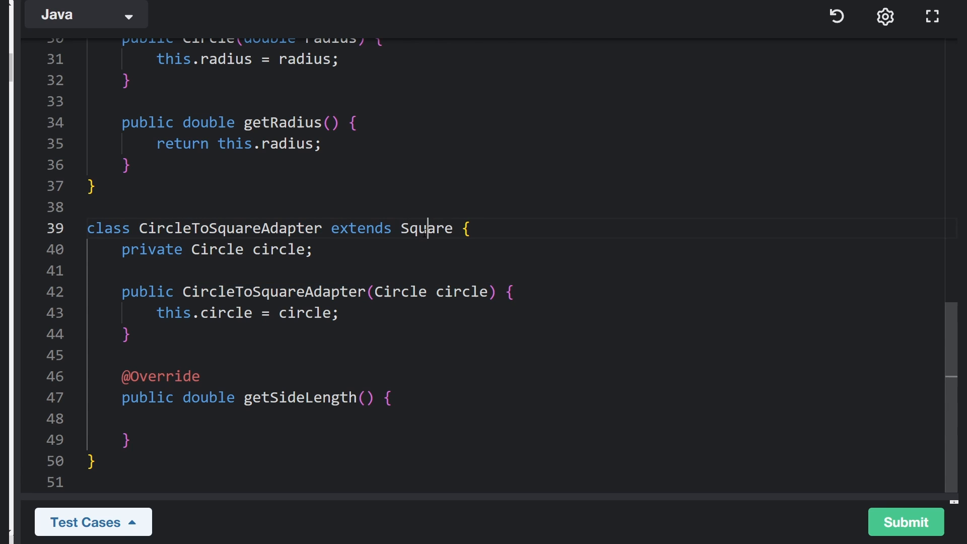
double_click(425, 228)
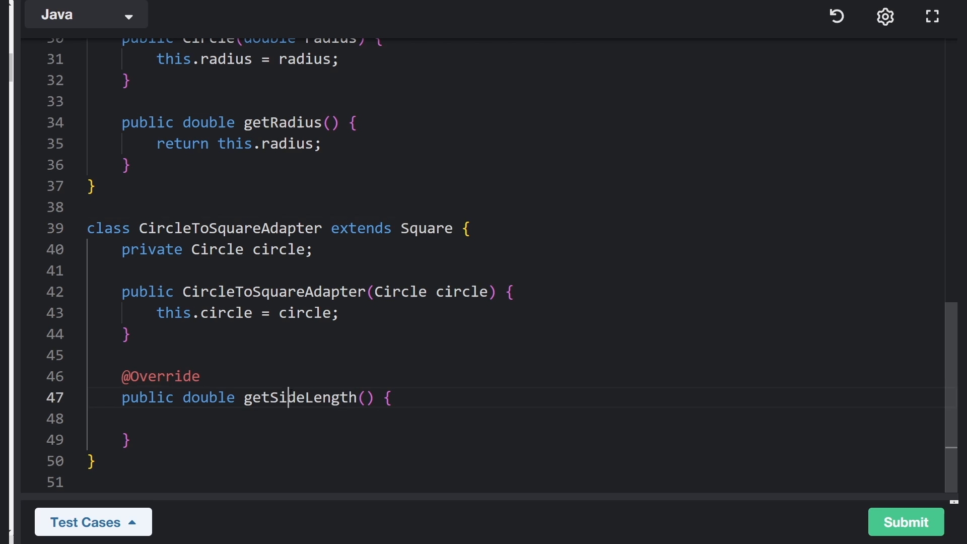
double_click(299, 397)
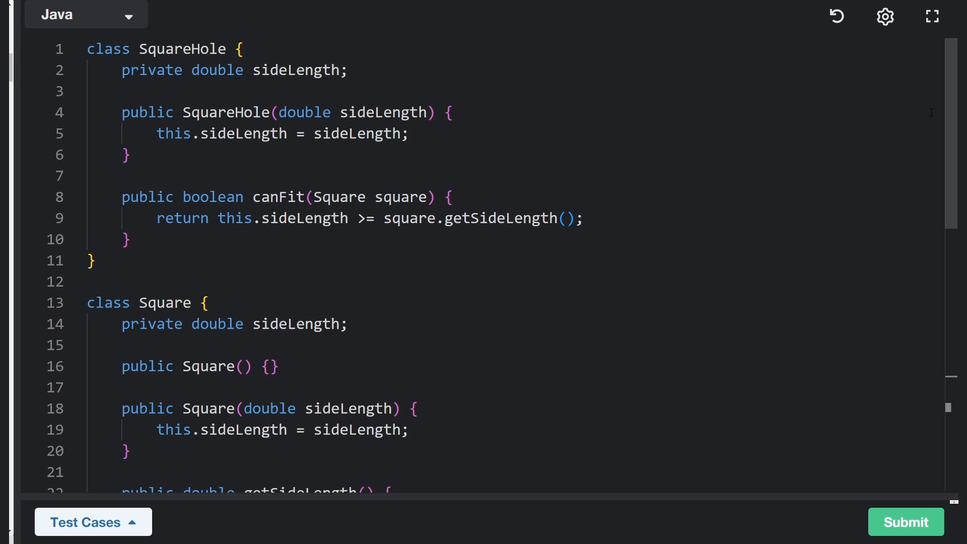
left_click(321, 281)
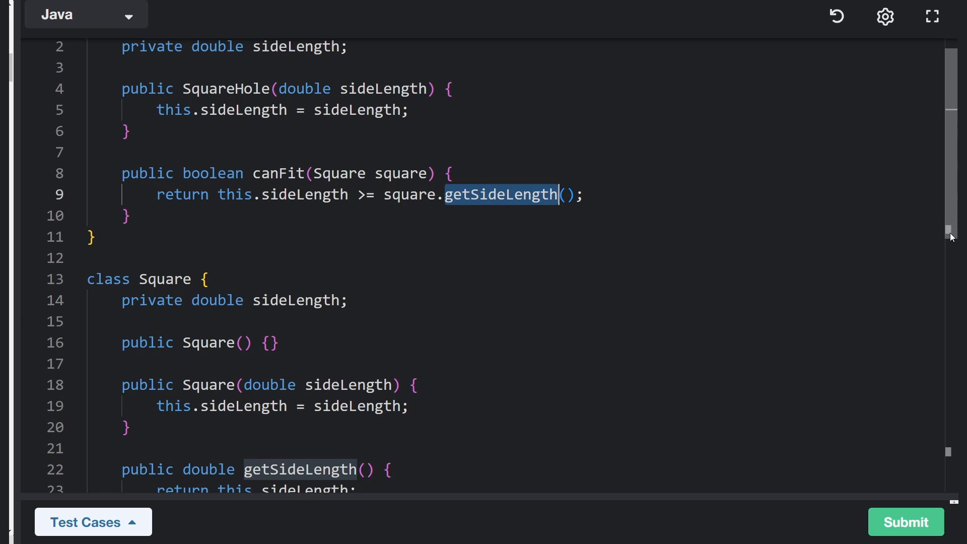
scroll("down", 3)
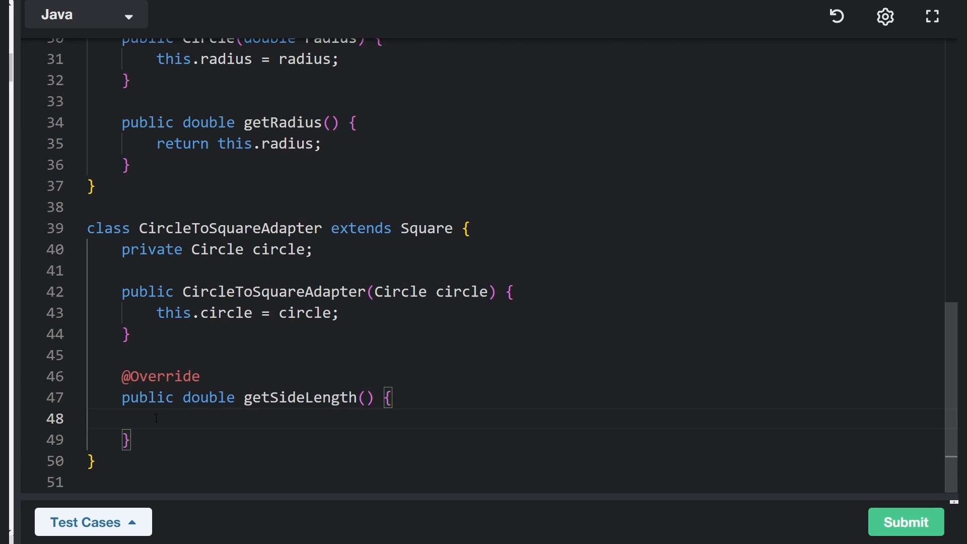
Step: Write 'return 2 * this.circle.getRadius();' as the body of getSideLength
type("ret")
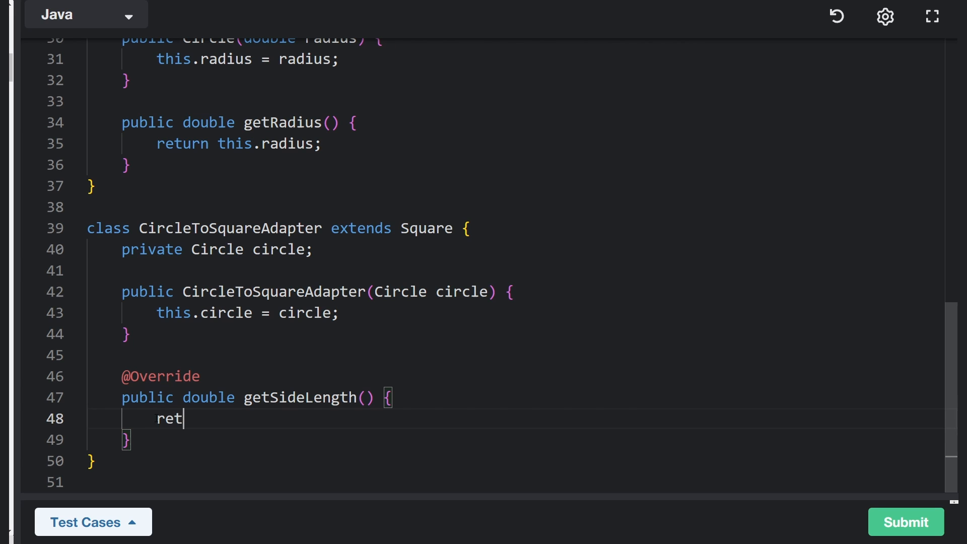
type("urn")
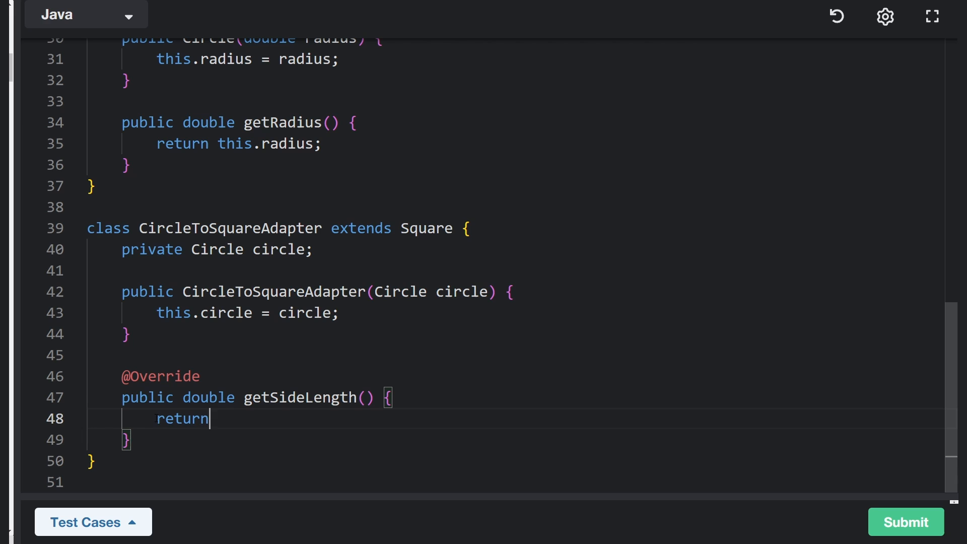
type("2 *")
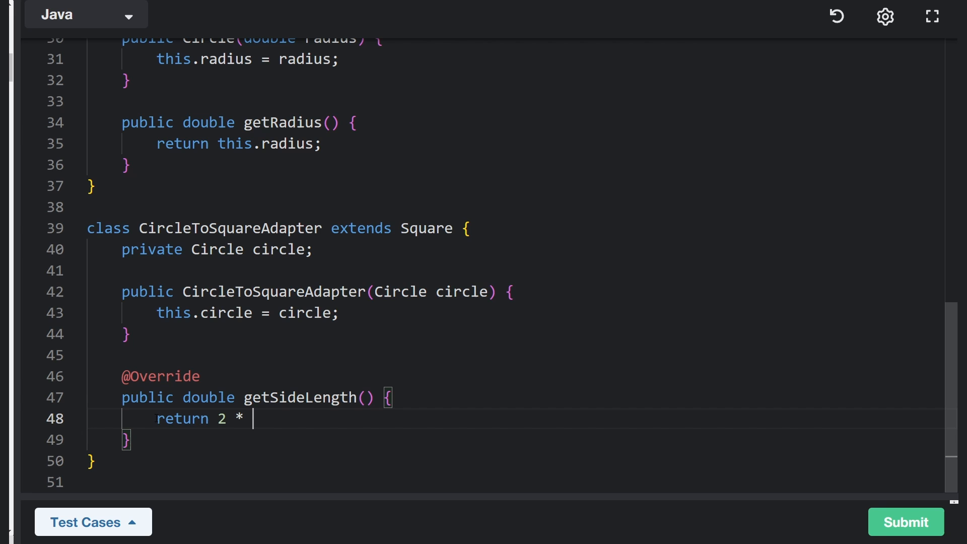
type("this.ci")
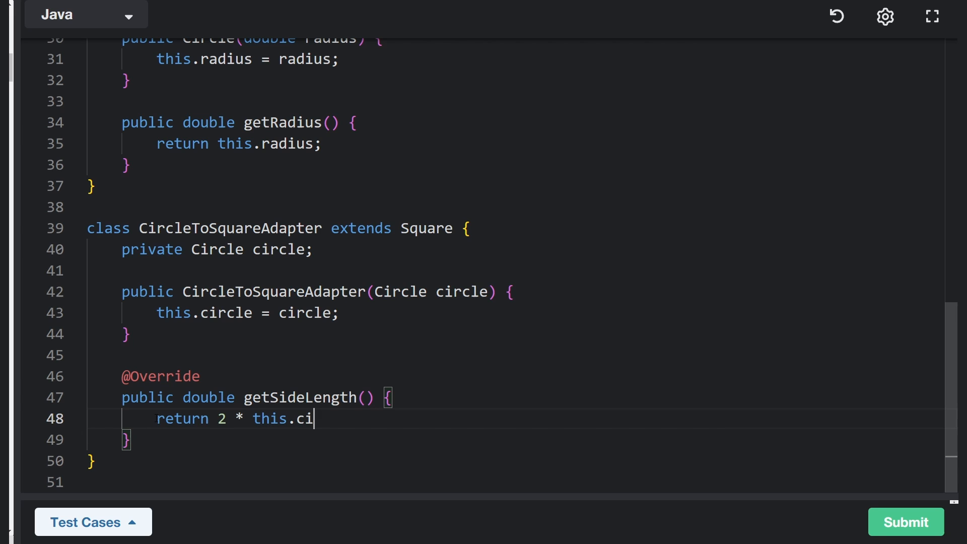
type("rcle.get")
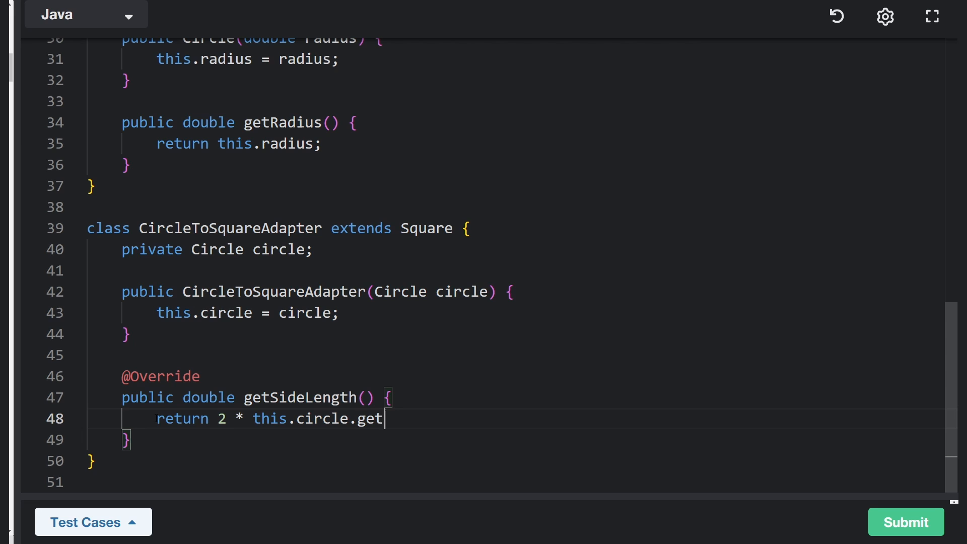
type("Radius()")
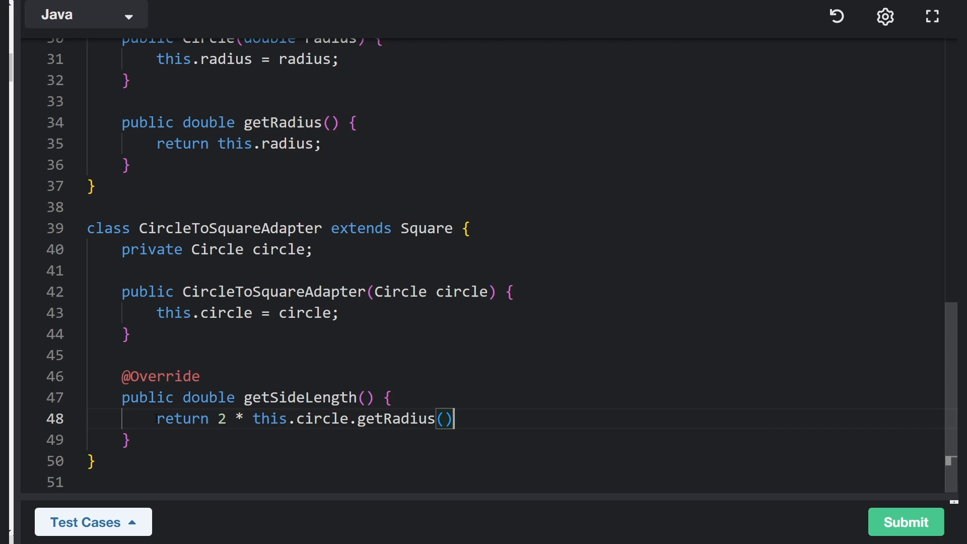
double_click(298, 397)
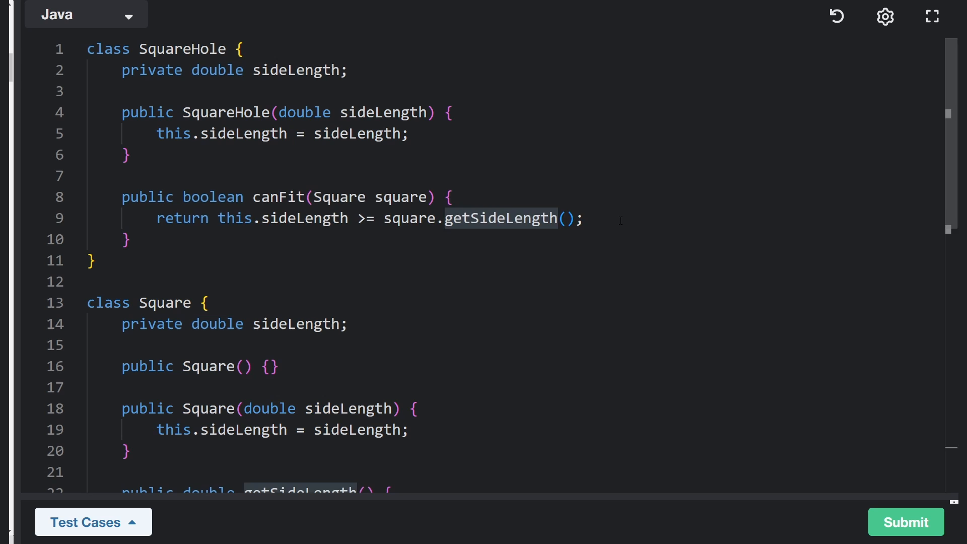
scroll("down", 3)
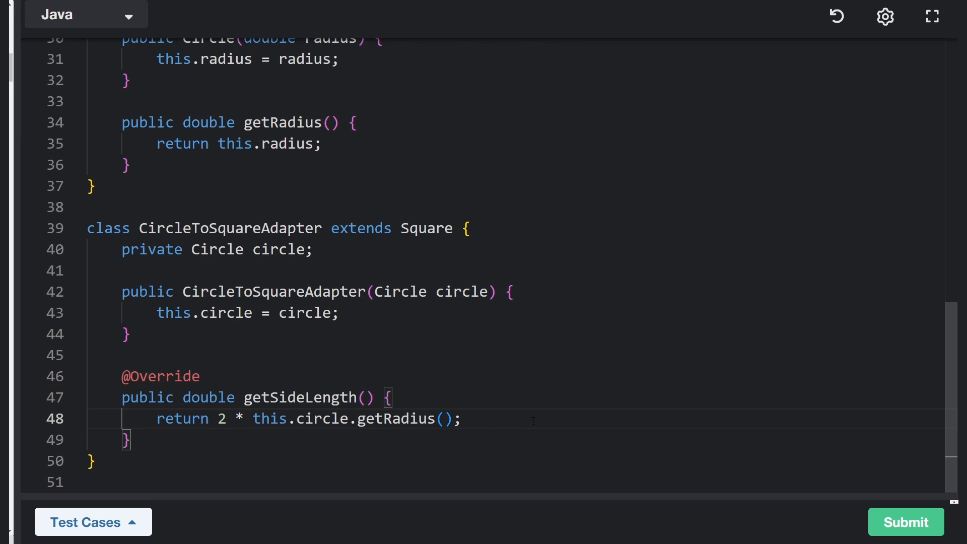
Step: Submit the solution, confirm Passed 4/4, and hide the test results panel
left_click(906, 522)
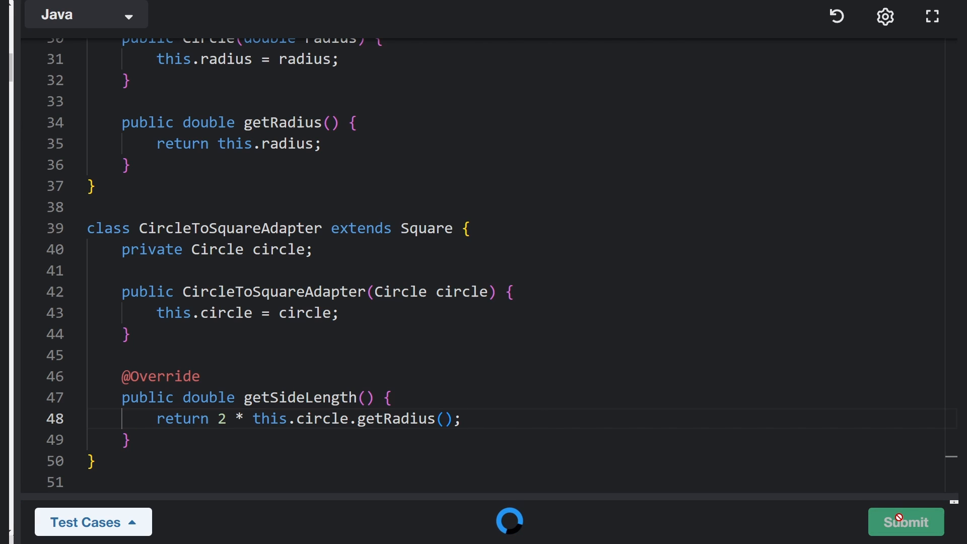
left_click(906, 522)
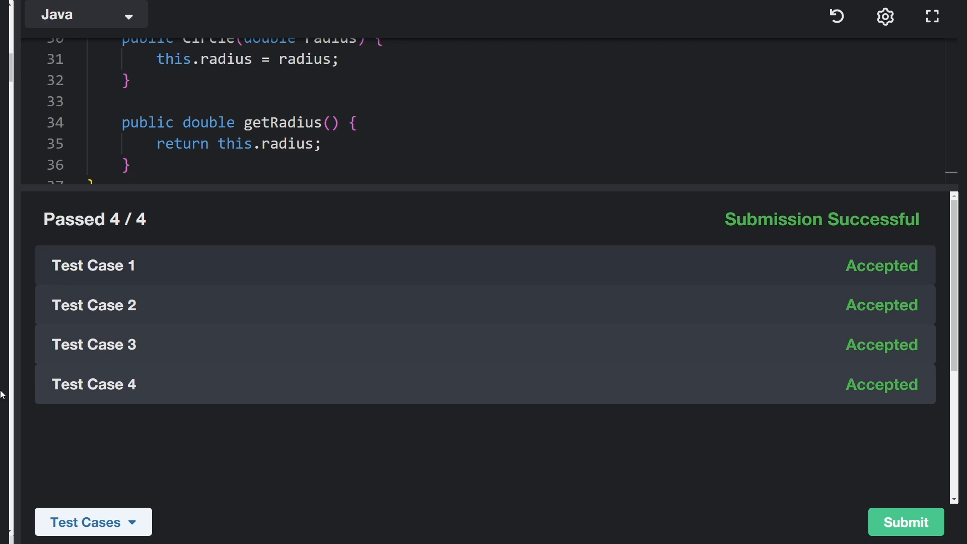
left_click(93, 521)
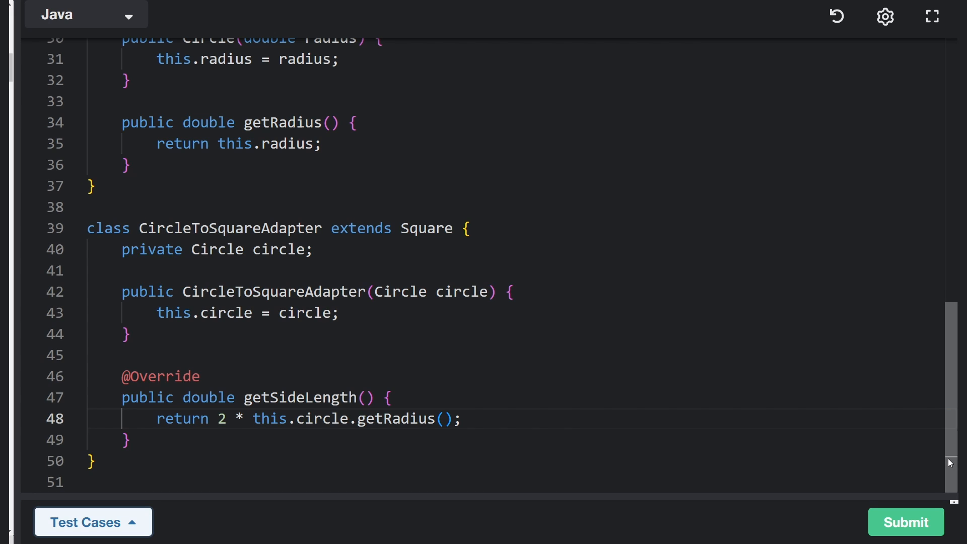